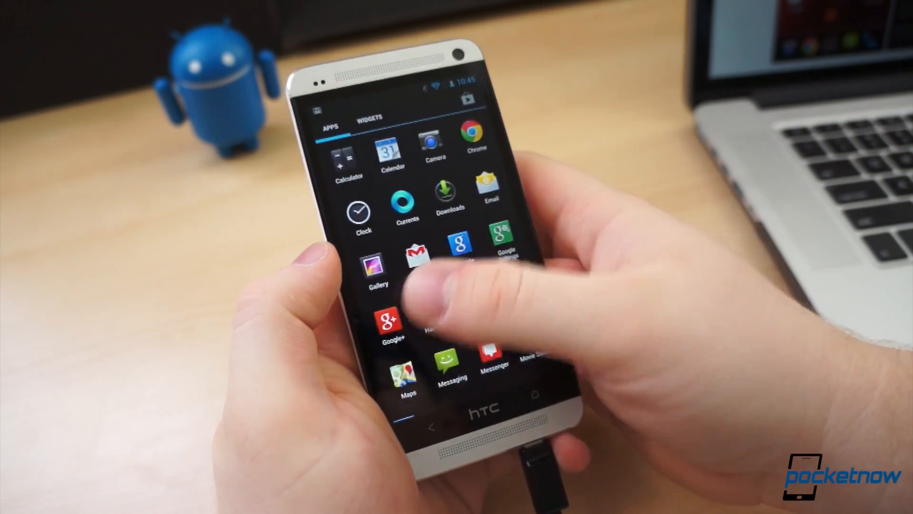
Switch the app drawer to the WIDGETS tab to show Google Play widget previews.
left_click(375, 116)
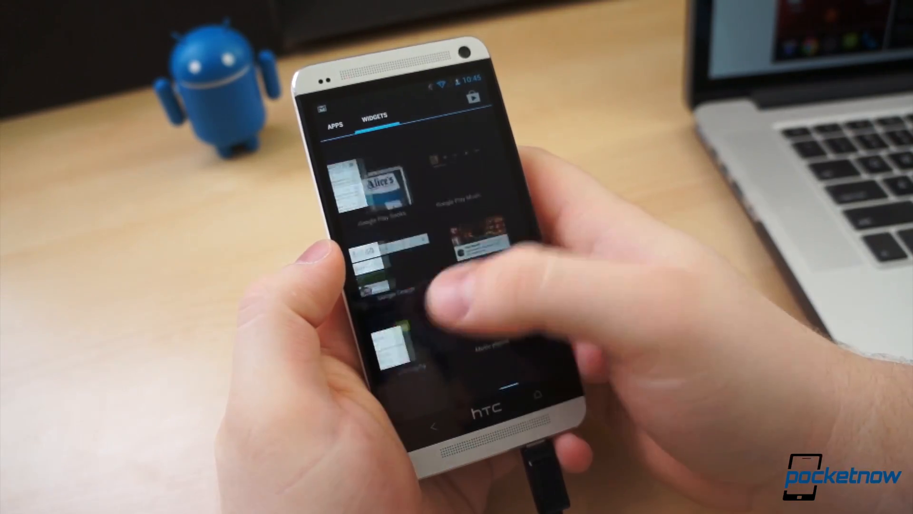